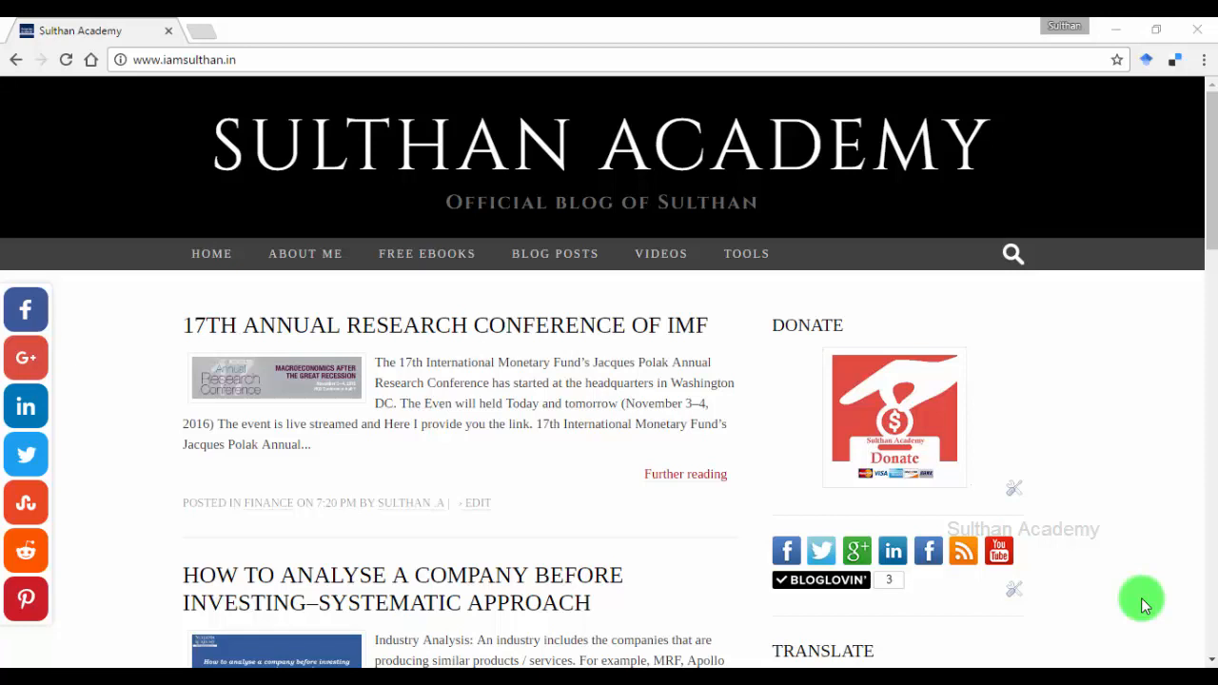
{"action": "mouse_move", "coordinate": [894, 550]}
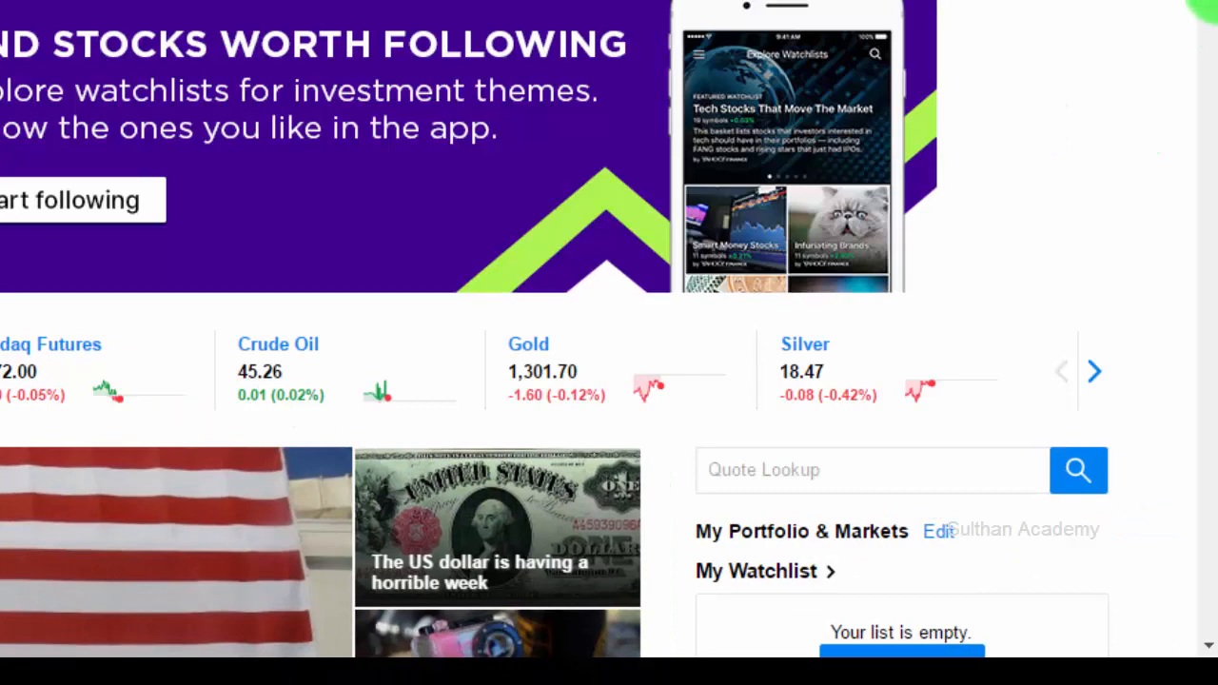
- Search the Quote Lookup box for 'info' to list matching Infosys tickers
{"action": "scroll", "scroll_direction": "down", "scroll_amount": 3}
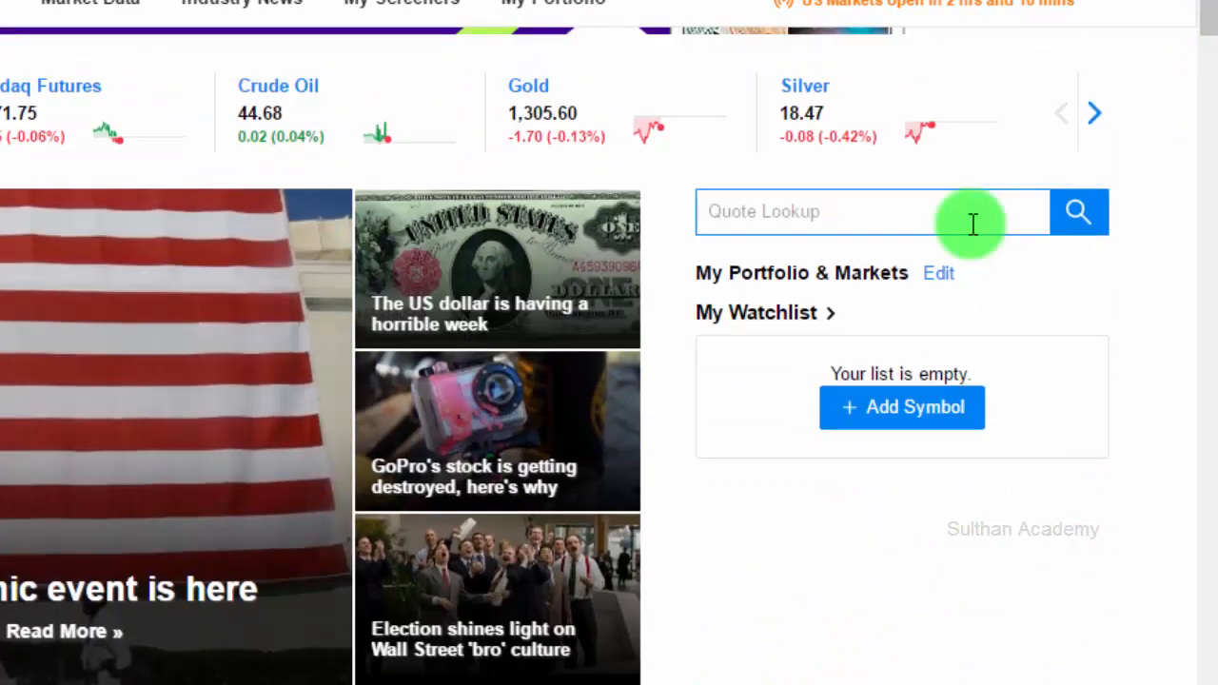
{"action": "type", "text": "infosy"}
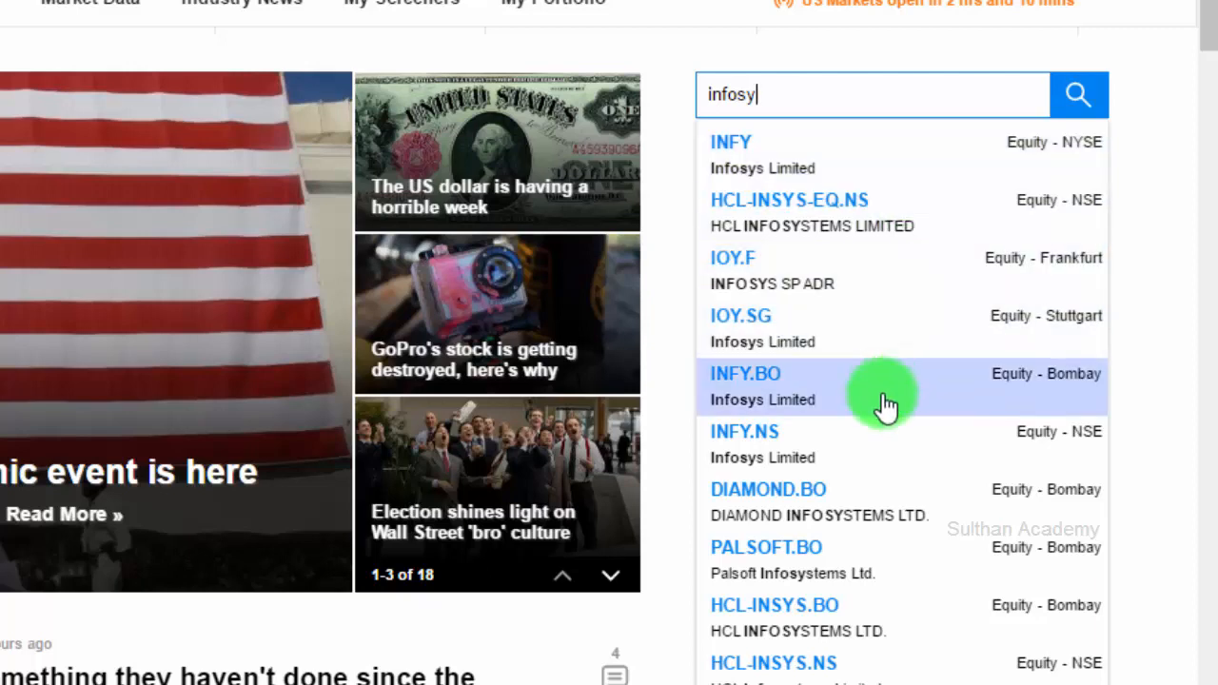
{"action": "mouse_move", "coordinate": [875, 447]}
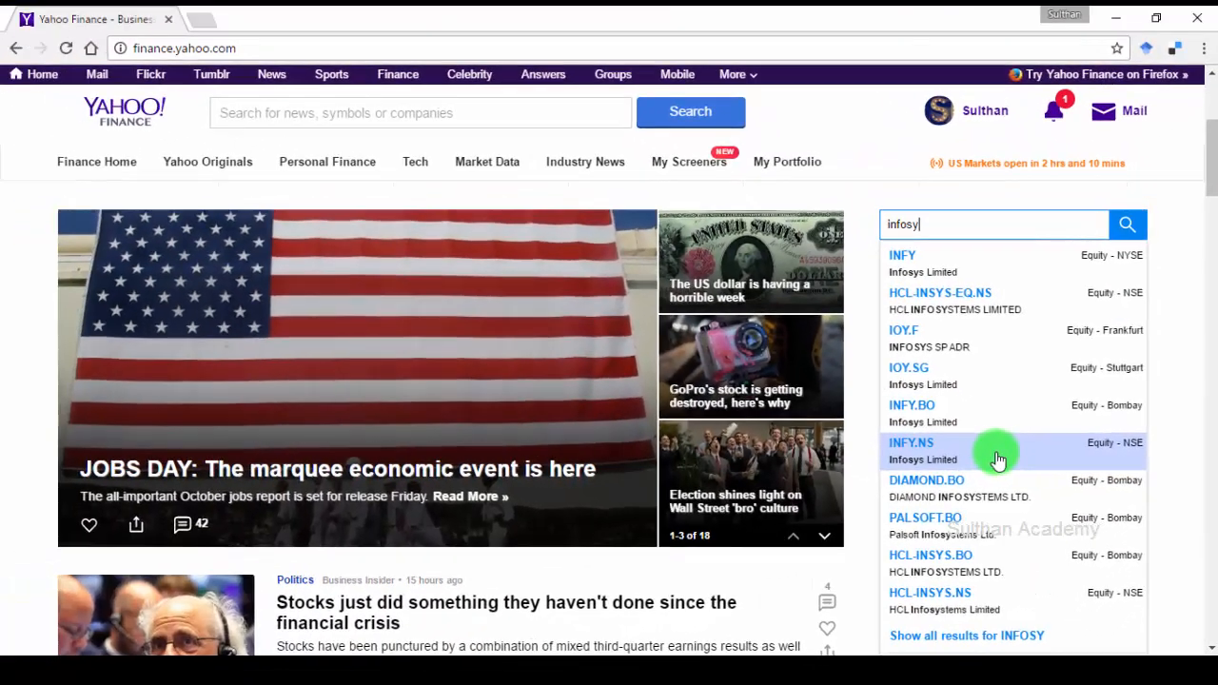
- Load the INFY.NS (NSE) quote page and head to its price history
{"action": "left_click", "coordinate": [911, 442]}
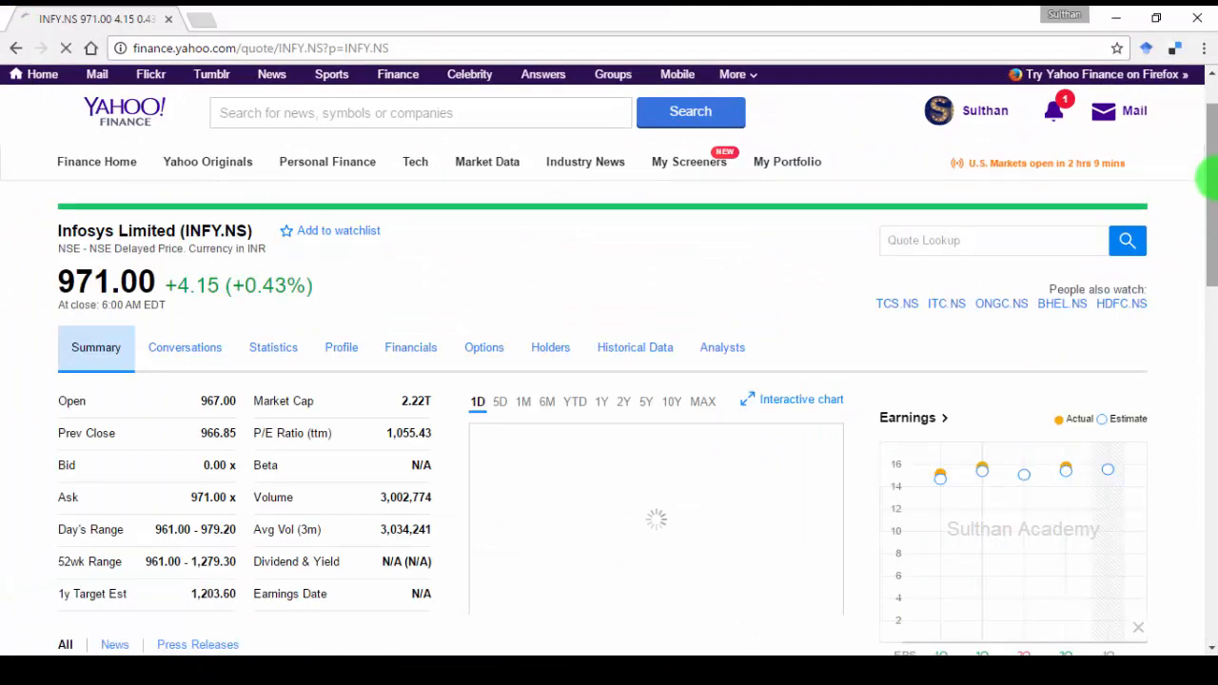
{"action": "scroll", "scroll_direction": "down", "scroll_amount": 3}
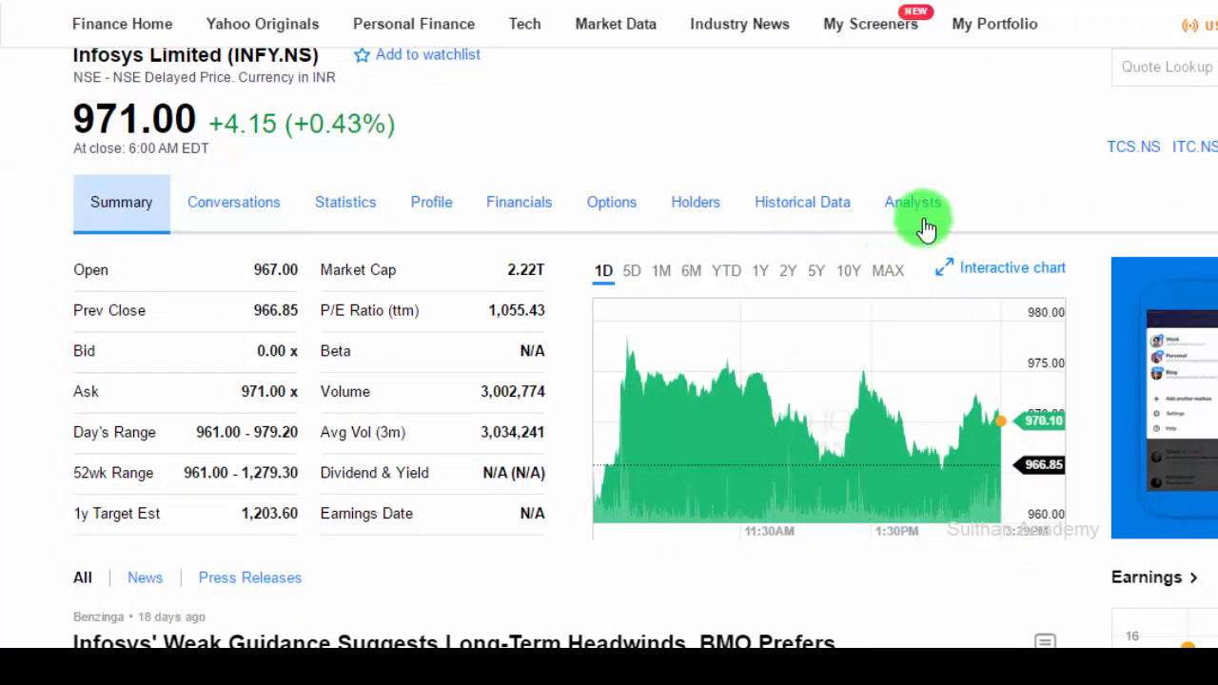
{"action": "mouse_move", "coordinate": [233, 202]}
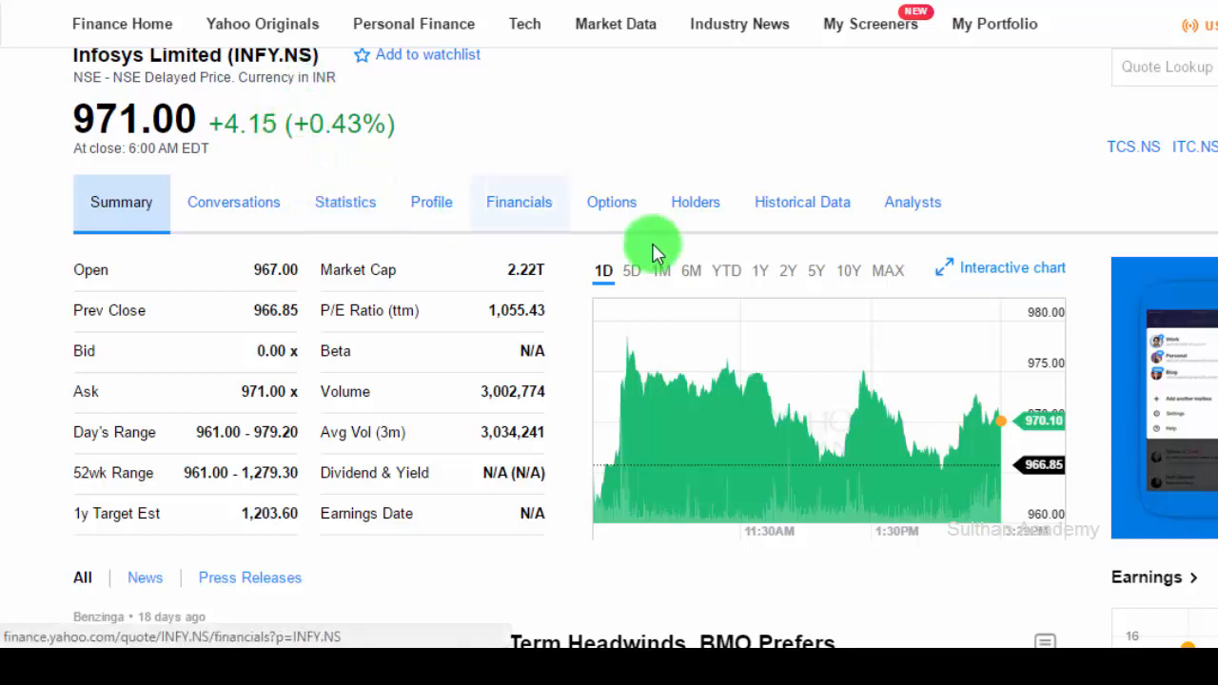
{"action": "left_click", "coordinate": [802, 202]}
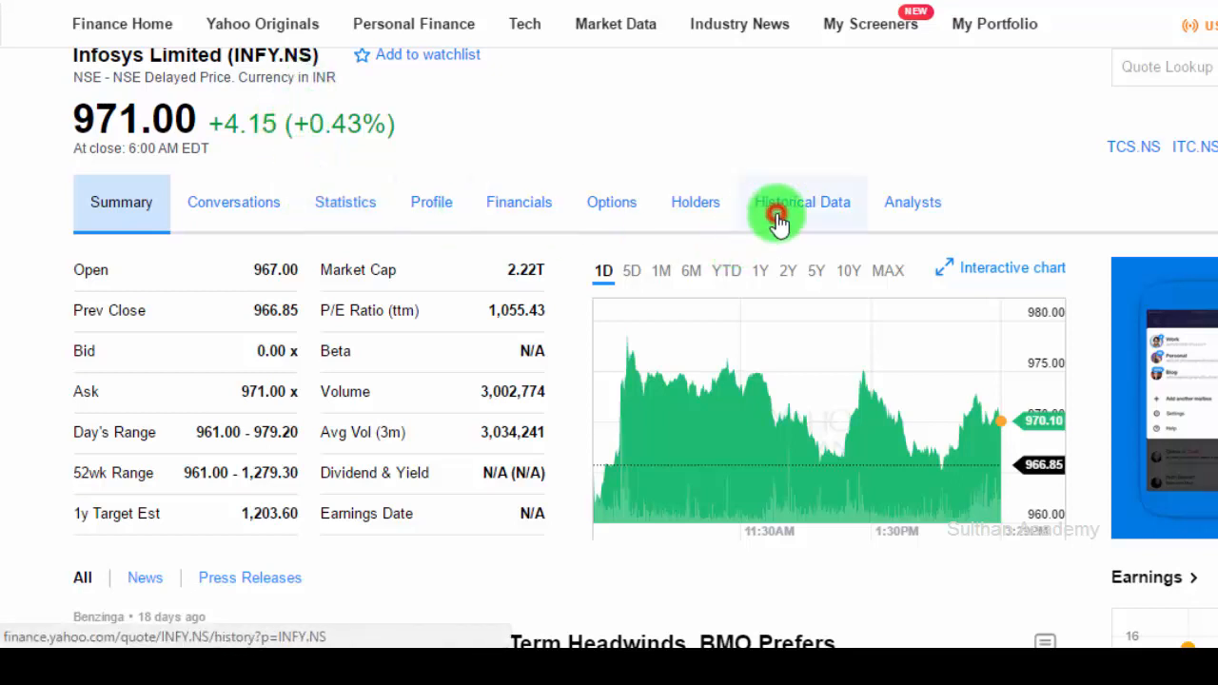
- Show INFY.NS Historical Data and keep the Nov 04, 2015 – Nov 04, 2016 range
{"action": "left_click", "coordinate": [802, 202]}
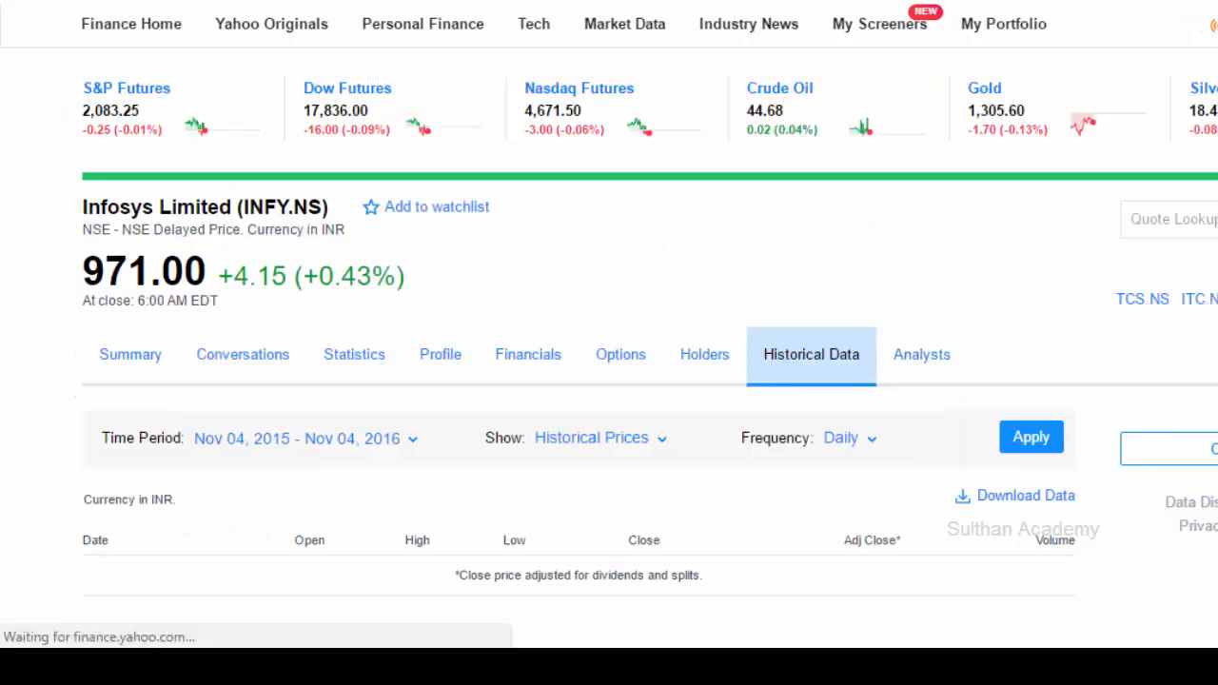
{"action": "scroll", "scroll_direction": "down", "scroll_amount": 3}
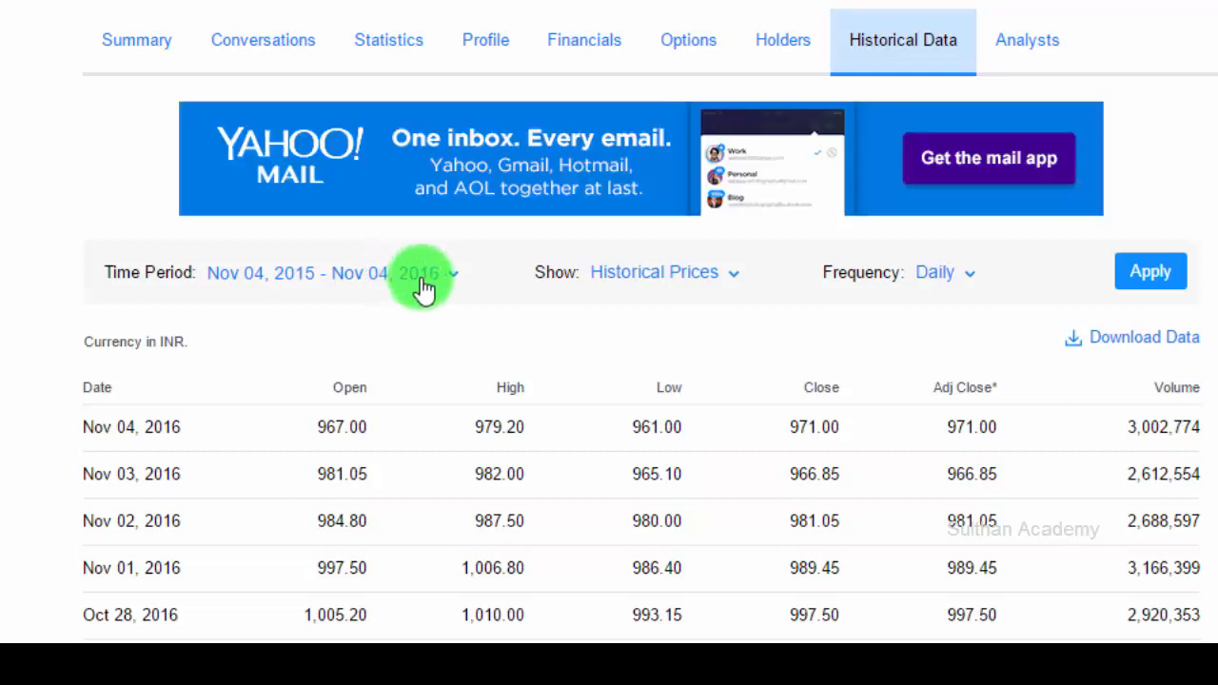
{"action": "left_click", "coordinate": [425, 274]}
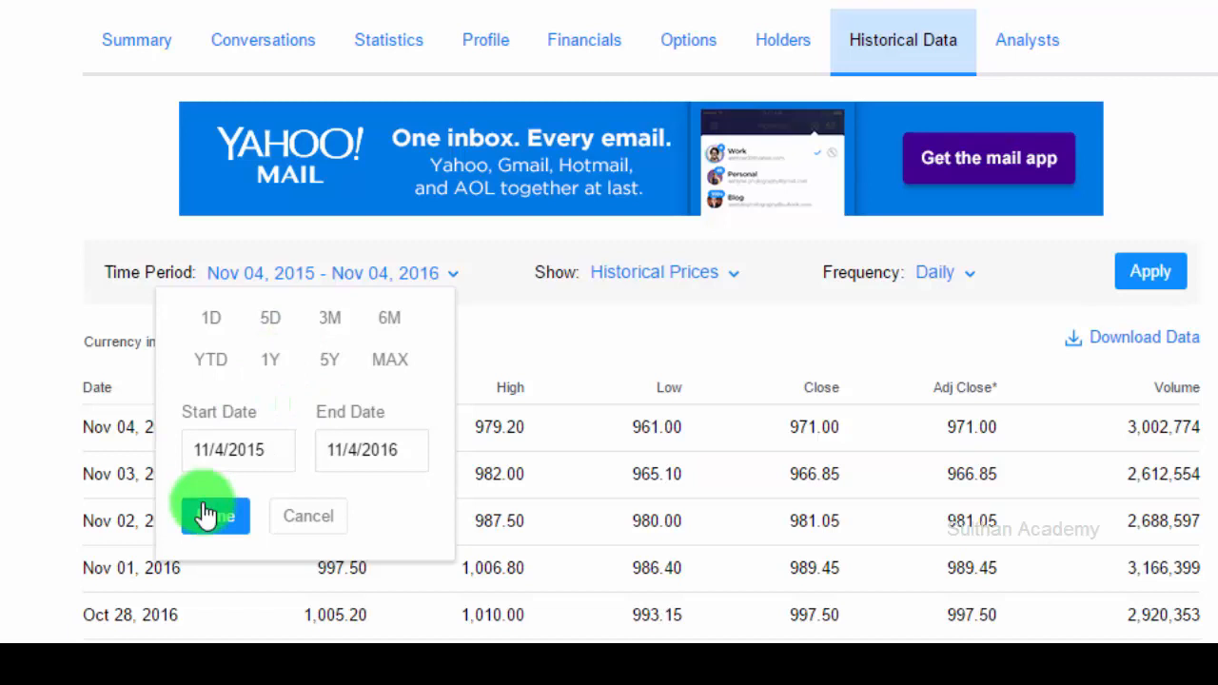
{"action": "left_click", "coordinate": [733, 272]}
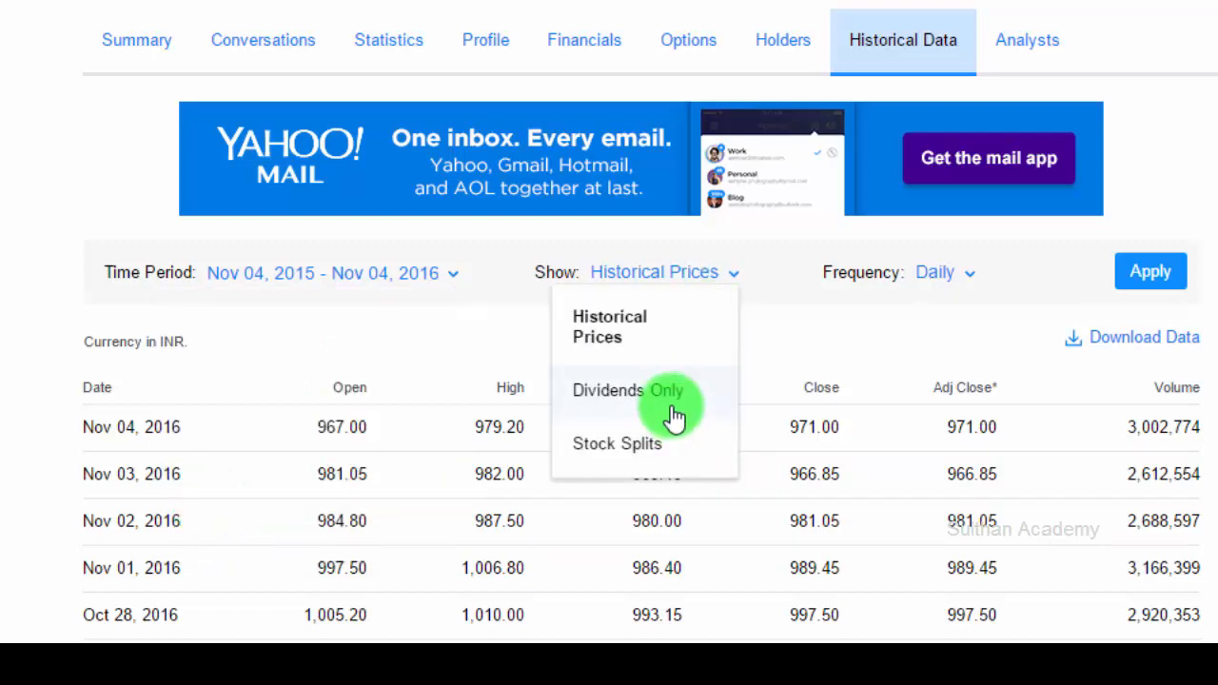
{"action": "mouse_move", "coordinate": [666, 444]}
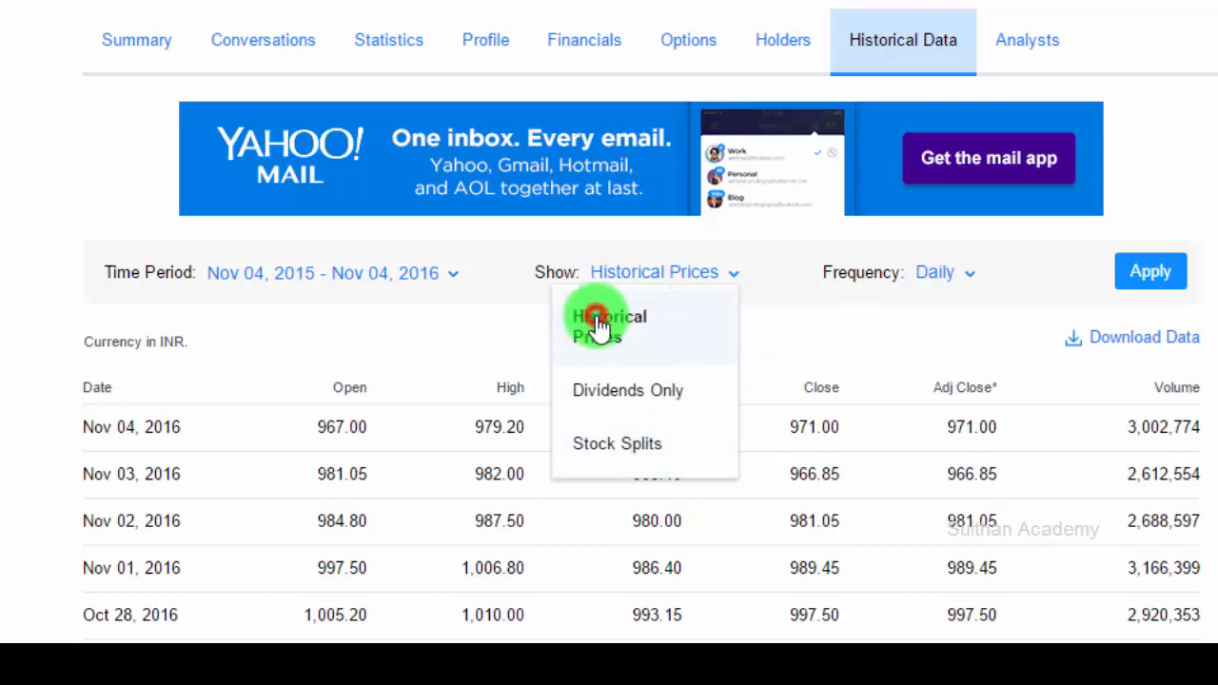
- Keep Historical Prices, switch Frequency to Weekly and apply it to the table
{"action": "left_click", "coordinate": [609, 327]}
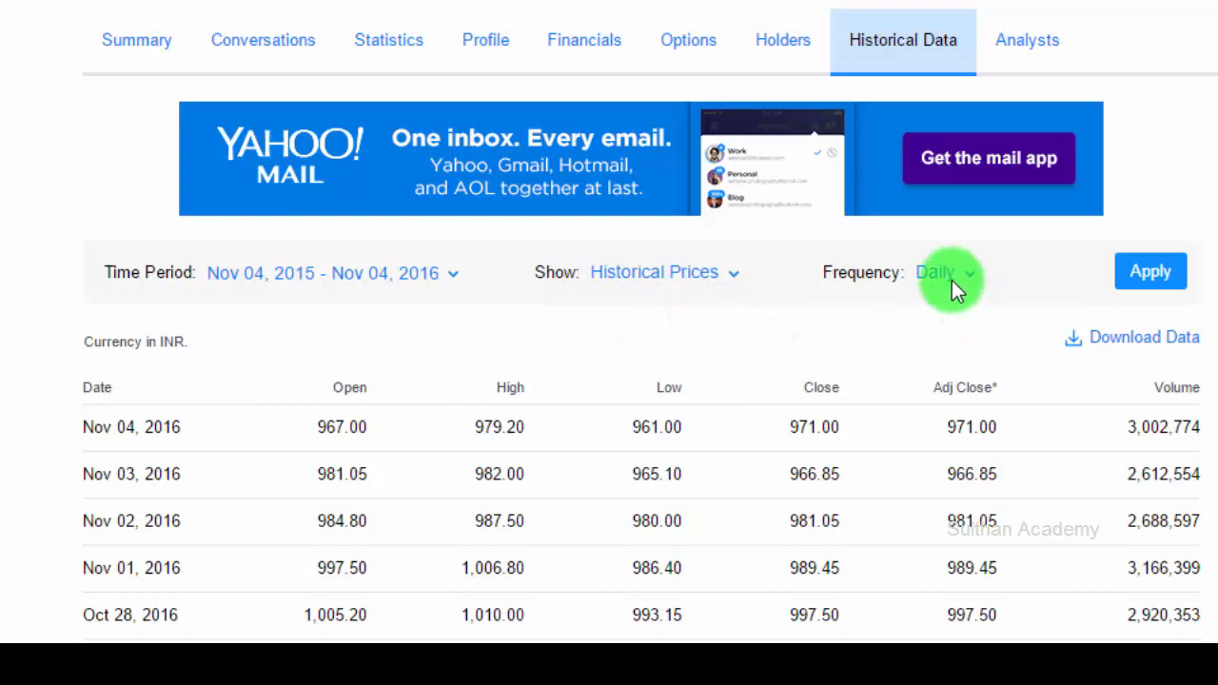
{"action": "left_click", "coordinate": [943, 272]}
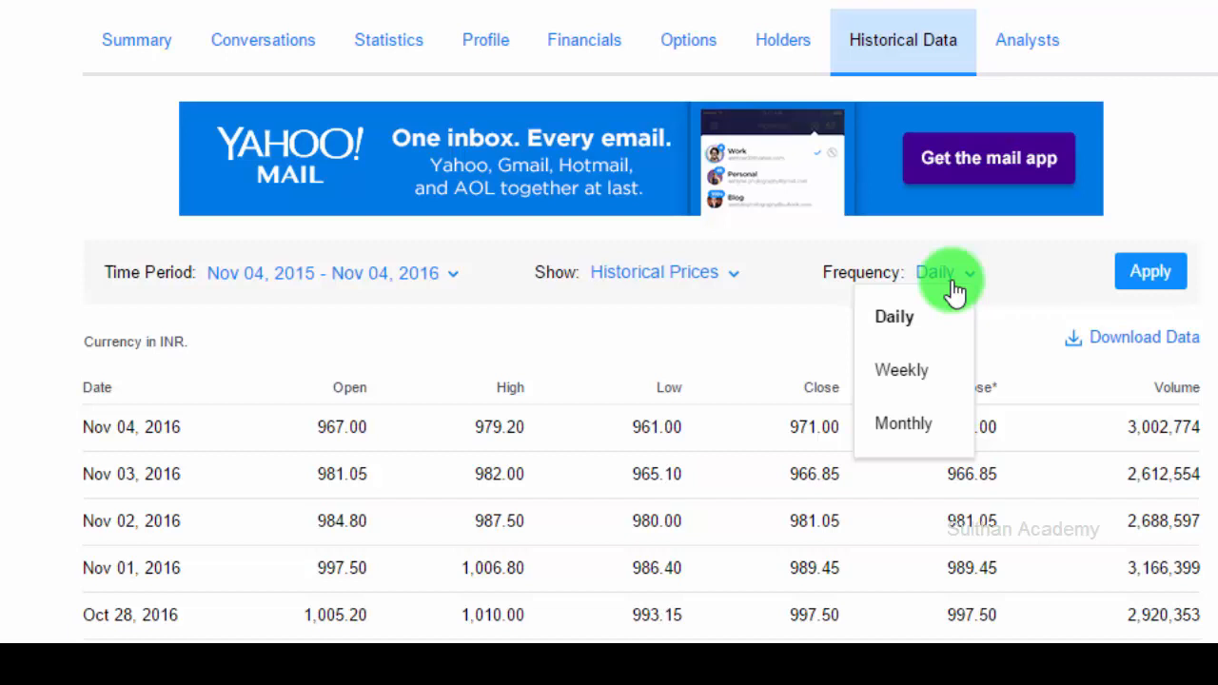
{"action": "mouse_move", "coordinate": [940, 395]}
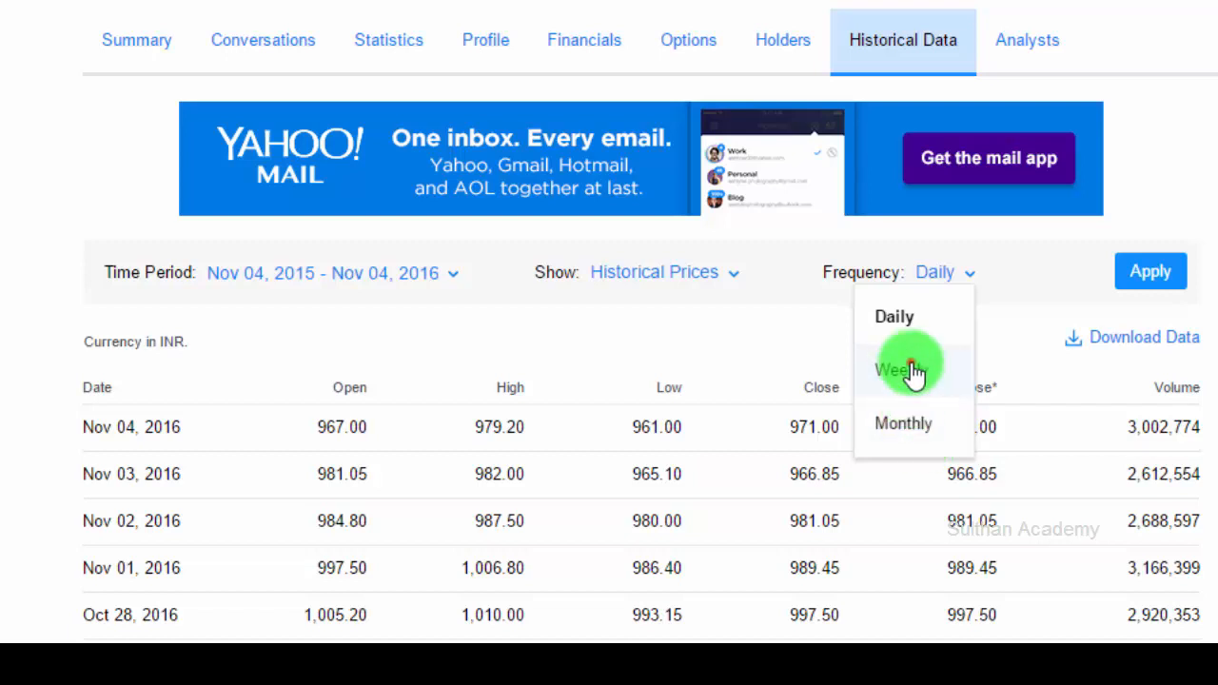
{"action": "left_click", "coordinate": [897, 369]}
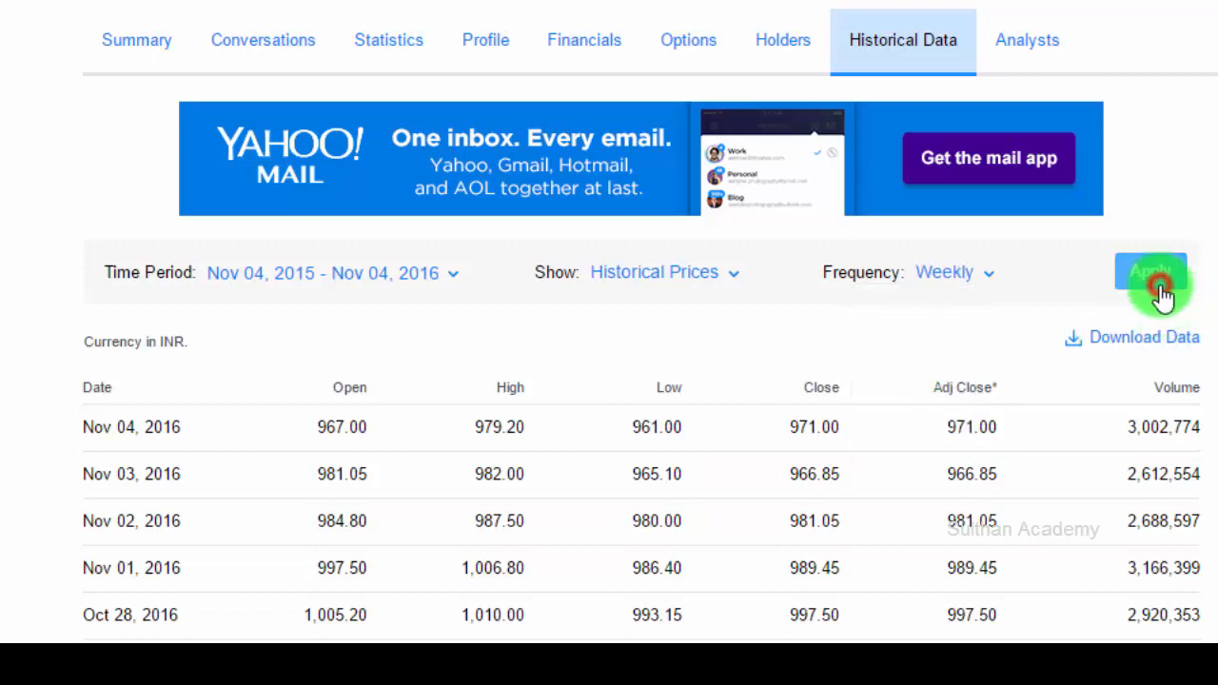
{"action": "scroll", "scroll_direction": "down", "scroll_amount": 3}
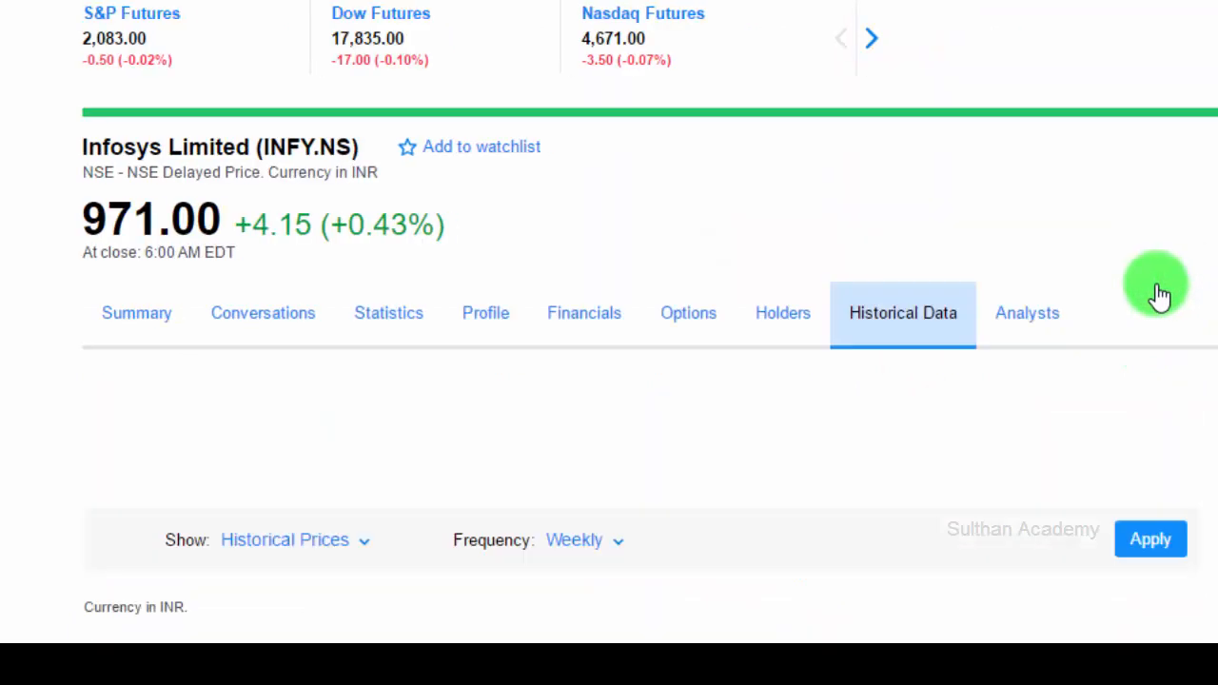
{"action": "left_click", "coordinate": [1151, 539]}
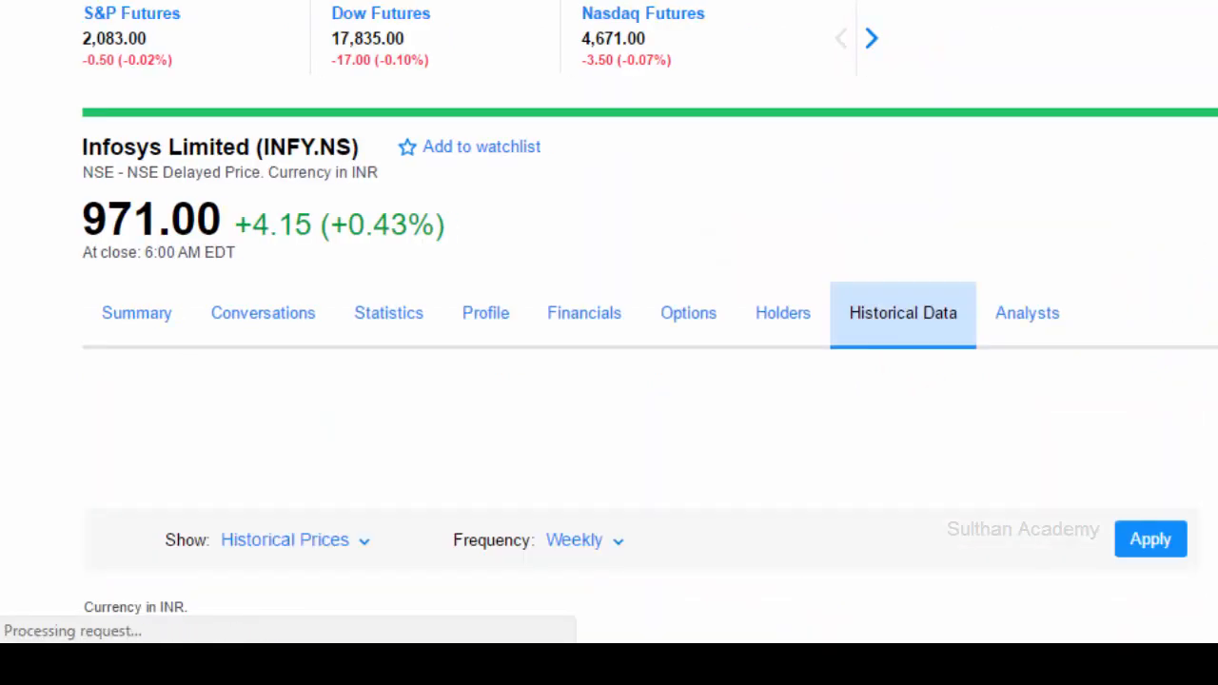
{"action": "scroll", "scroll_direction": "down", "scroll_amount": 3}
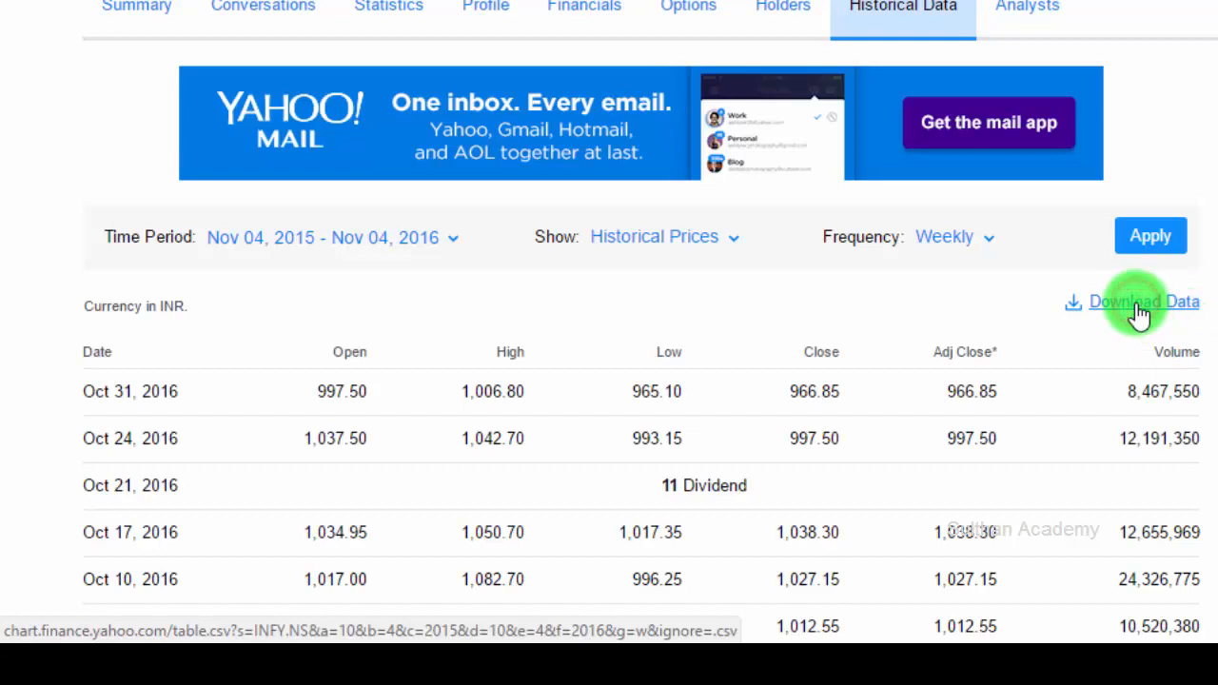
- Download the weekly INFY.NS prices as table (4).csv
{"action": "left_click", "coordinate": [1144, 302]}
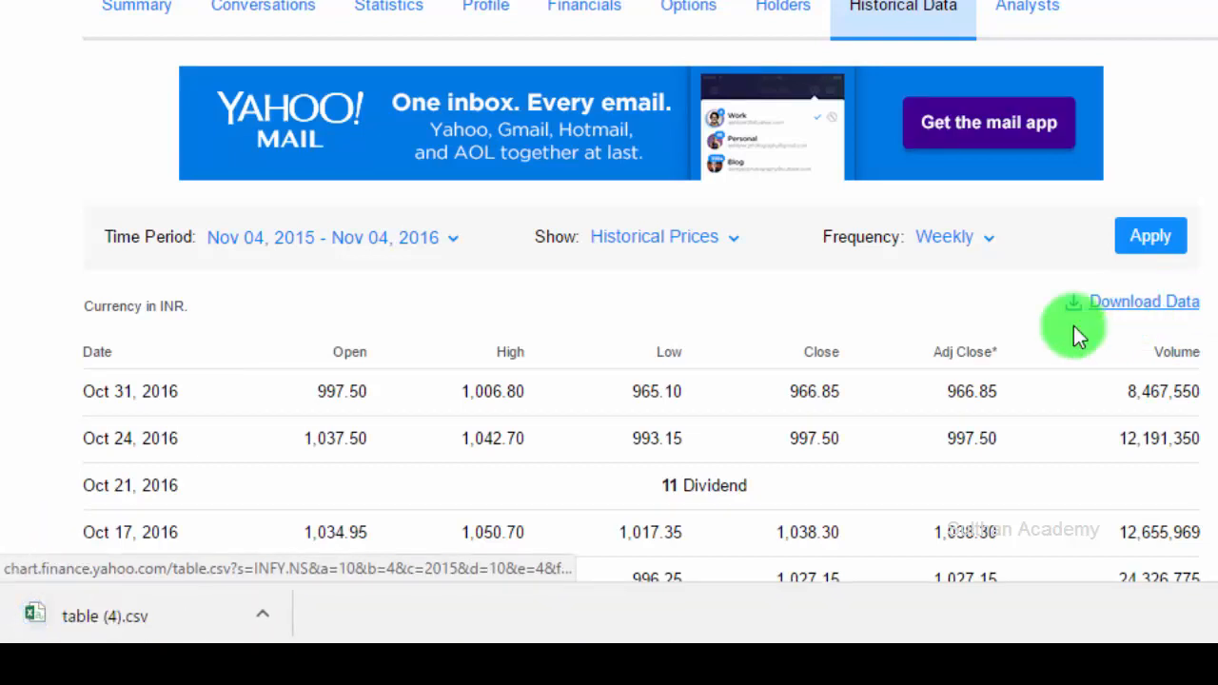
{"action": "mouse_move", "coordinate": [648, 428]}
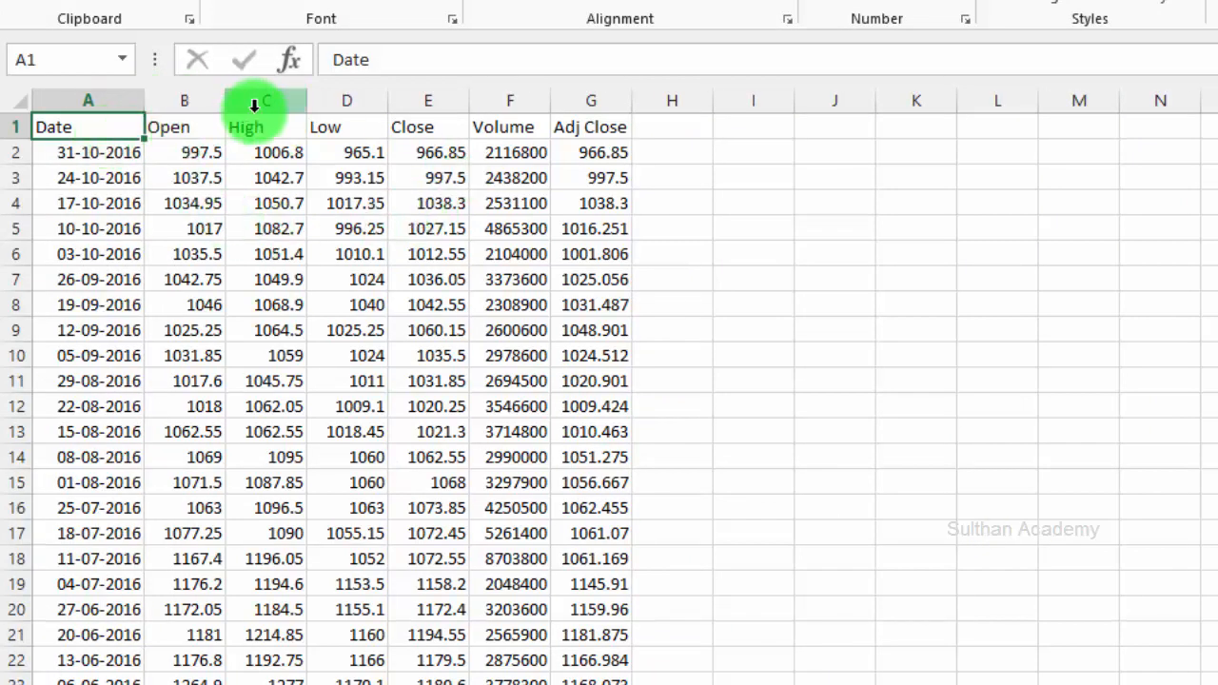
{"action": "mouse_move", "coordinate": [488, 99]}
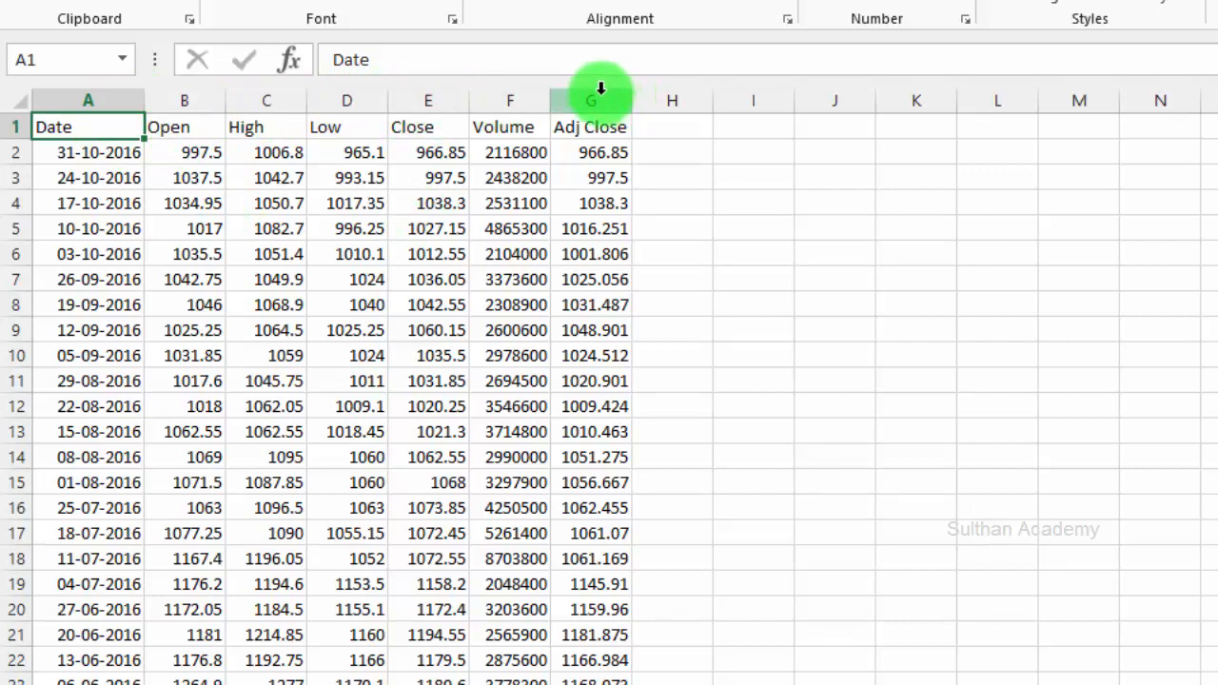
{"action": "mouse_move", "coordinate": [1154, 470]}
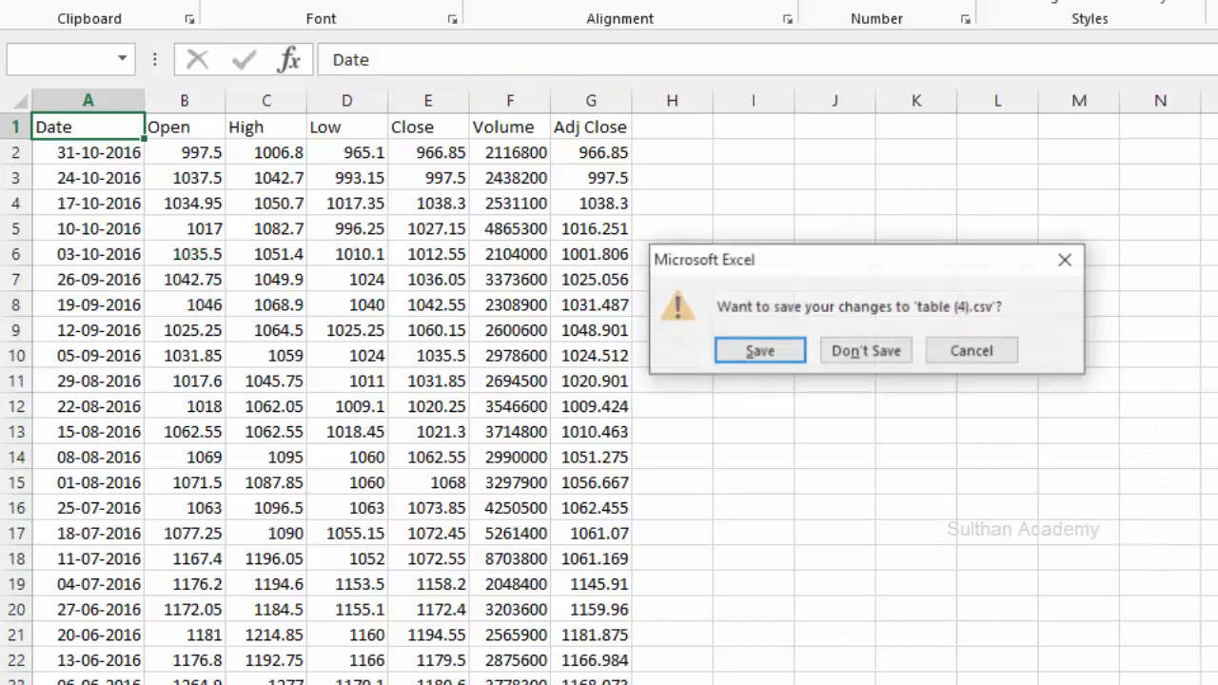
- Close table (4).csv in Excel without saving, returning to Yahoo Finance
{"action": "left_click", "coordinate": [865, 351]}
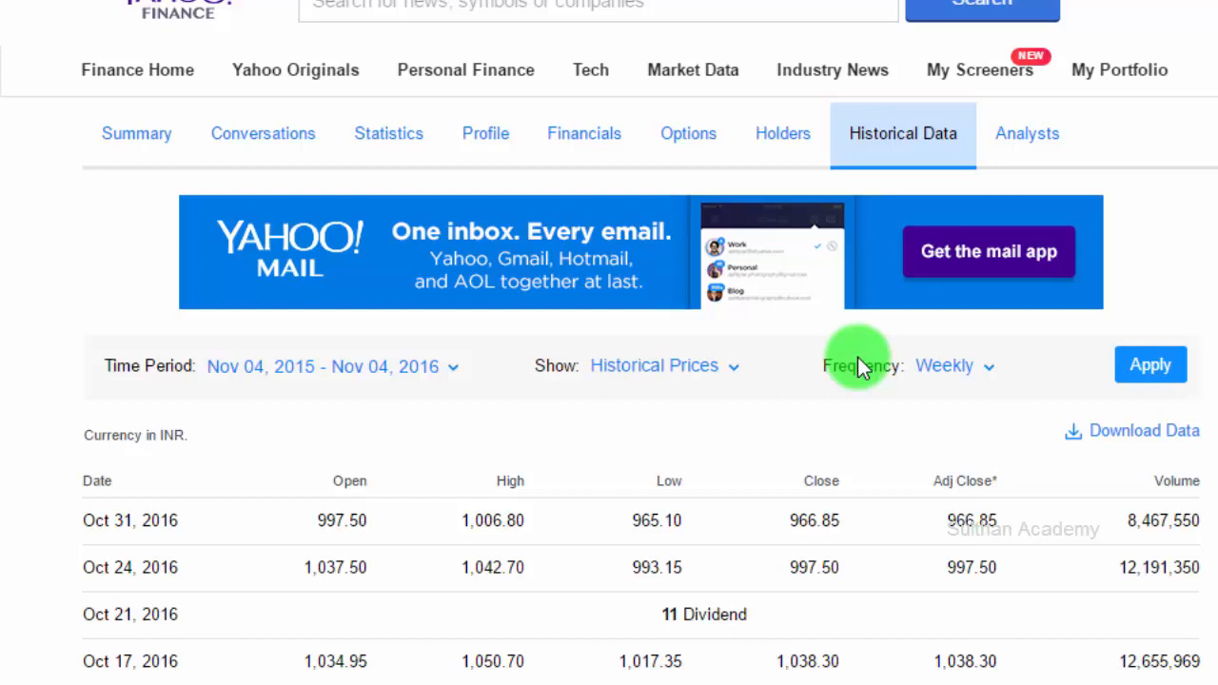